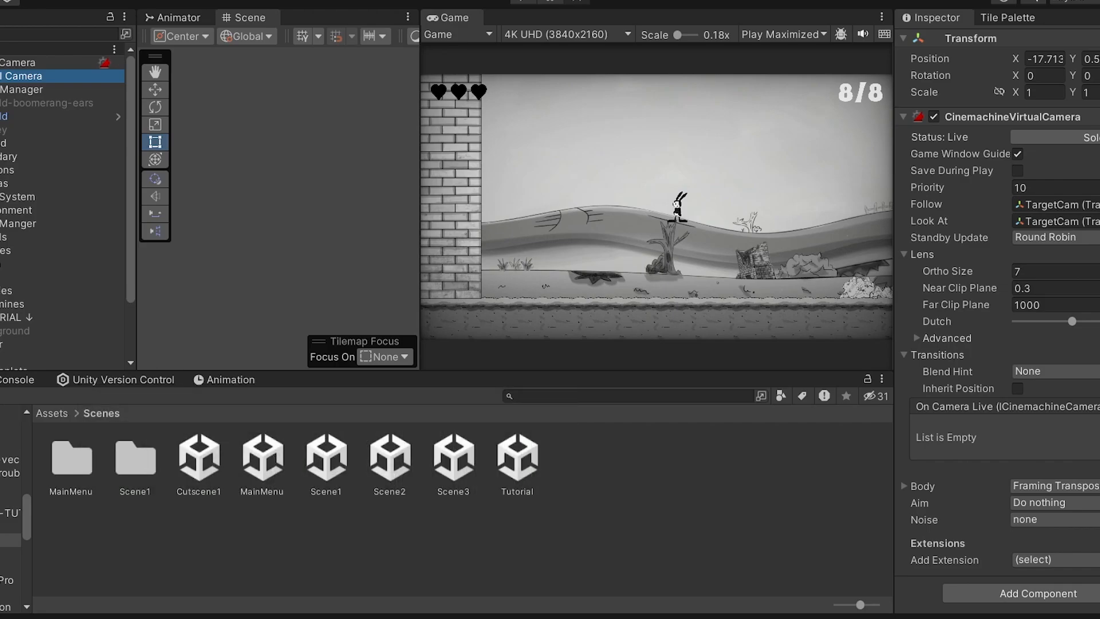
Step: Expand the virtual camera's Framing Transposer body settings, then bring up the Cinemachine product page
click(905, 485)
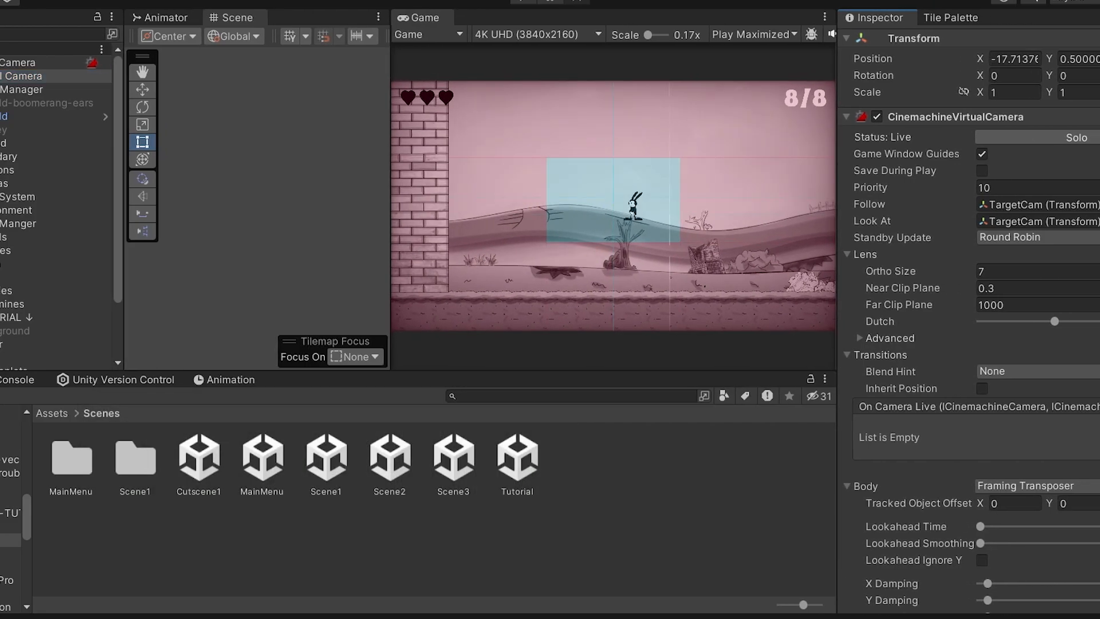
click(750, 33)
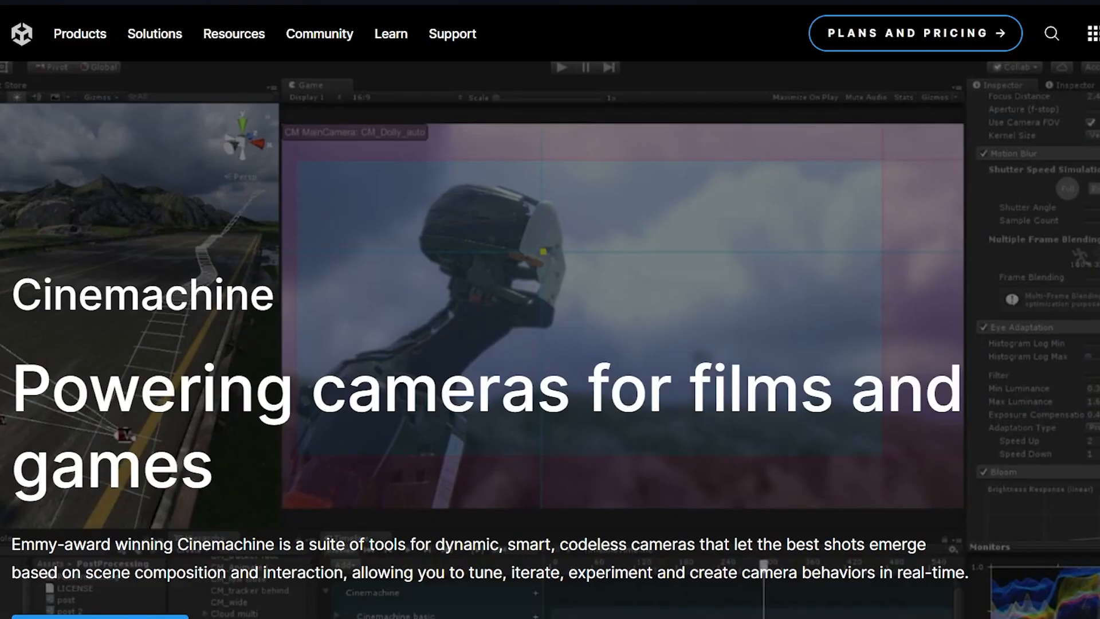
Step: Scroll the Cinemachine product page down to the 'Cinemachine and Timeline' section
scroll(down, 3)
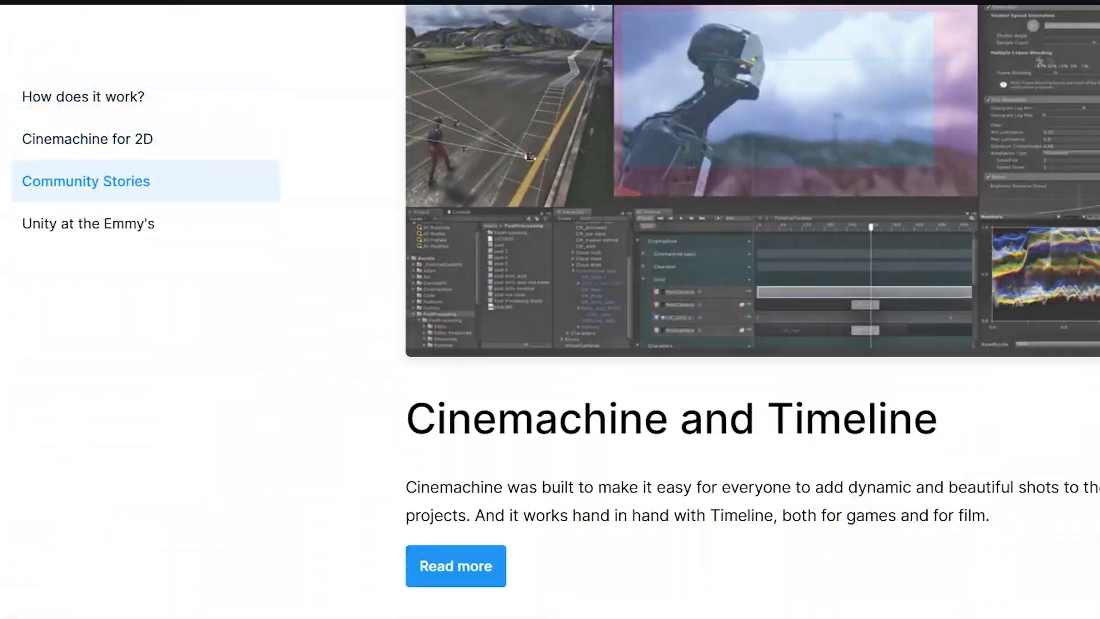
click(89, 223)
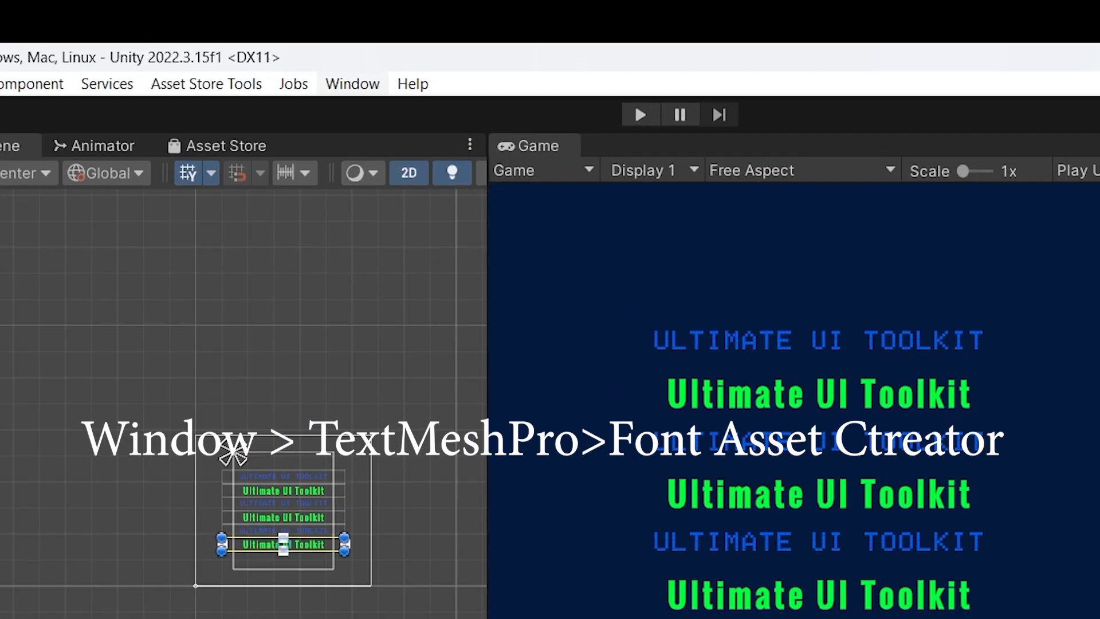
Step: Generate a font atlas from the Bangers font in the TextMesh Pro Font Asset Creator
click(352, 84)
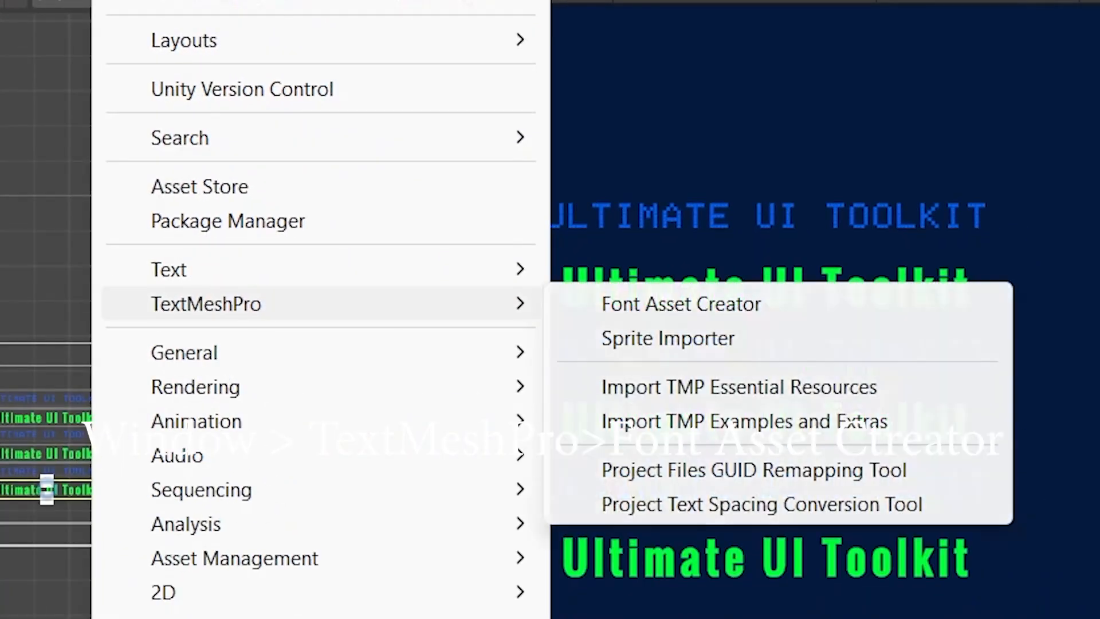
click(679, 304)
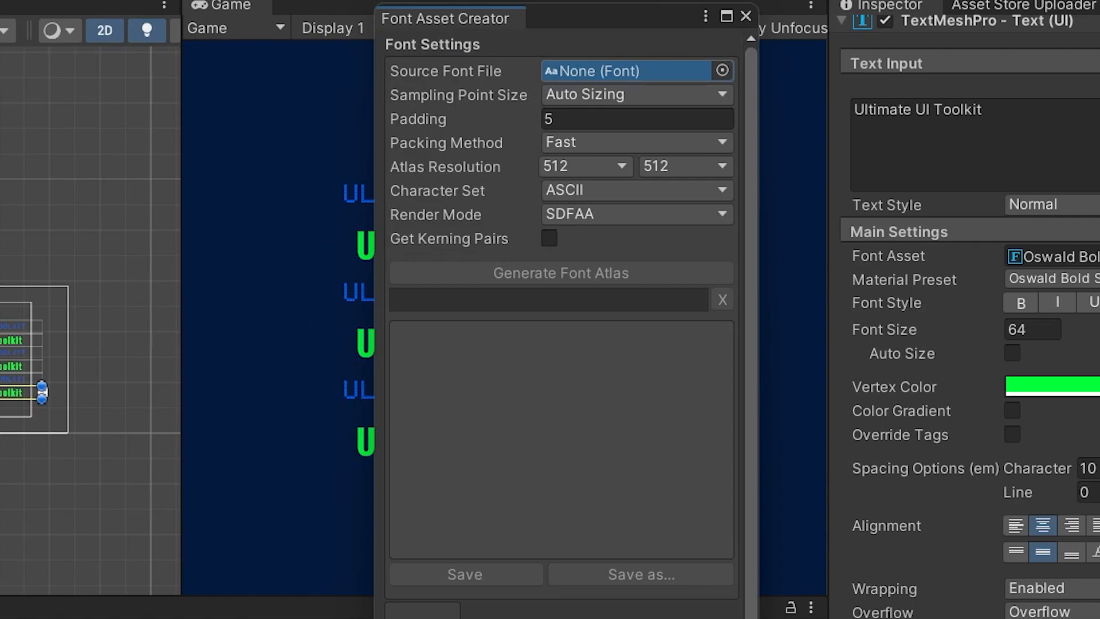
click(560, 272)
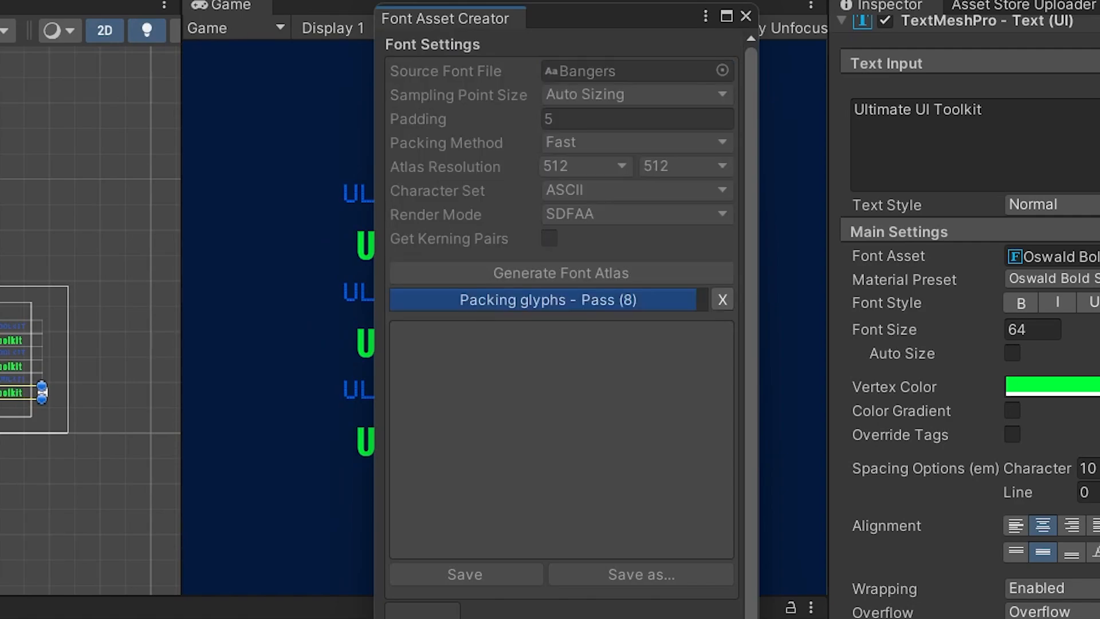
click(561, 272)
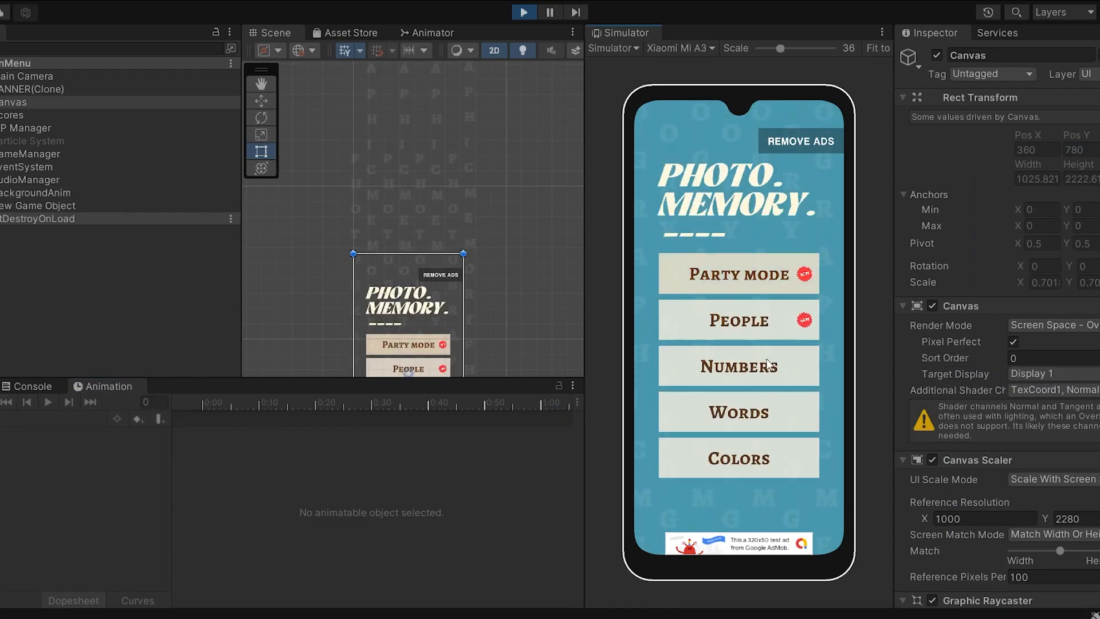
Step: Record StartButton keyframes by moving the playhead and setting the Left offset to 120
click(726, 274)
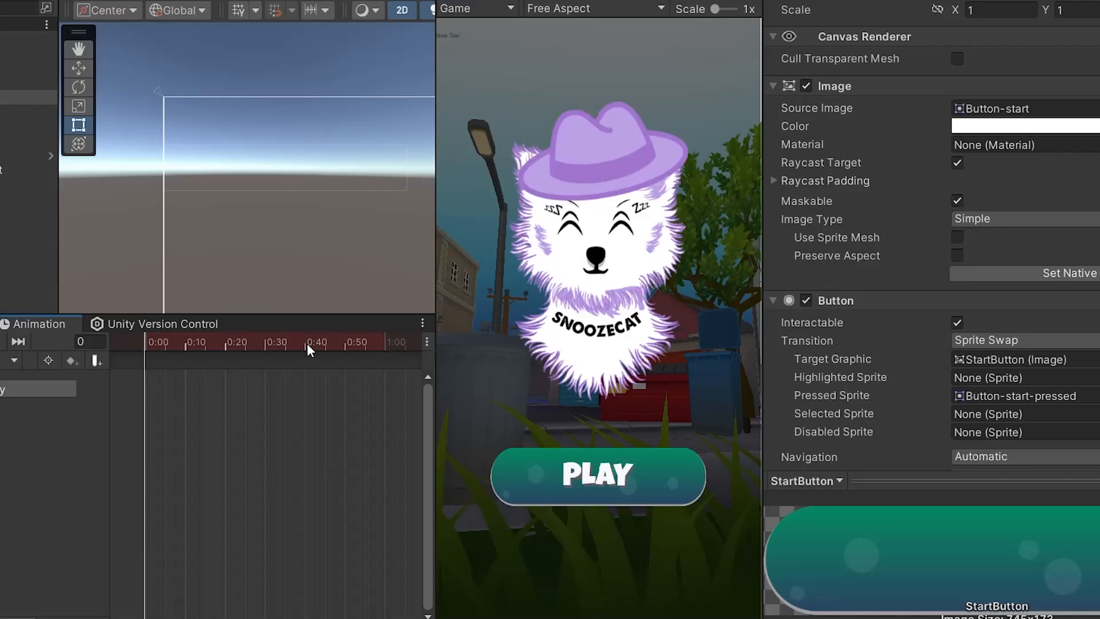
click(1025, 127)
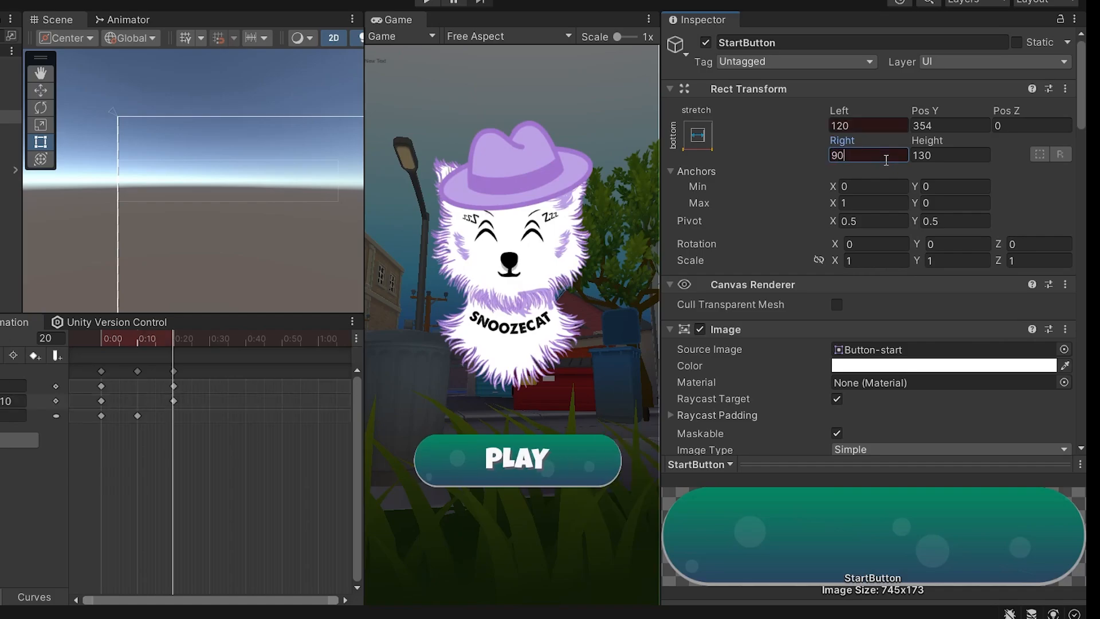
text(120)
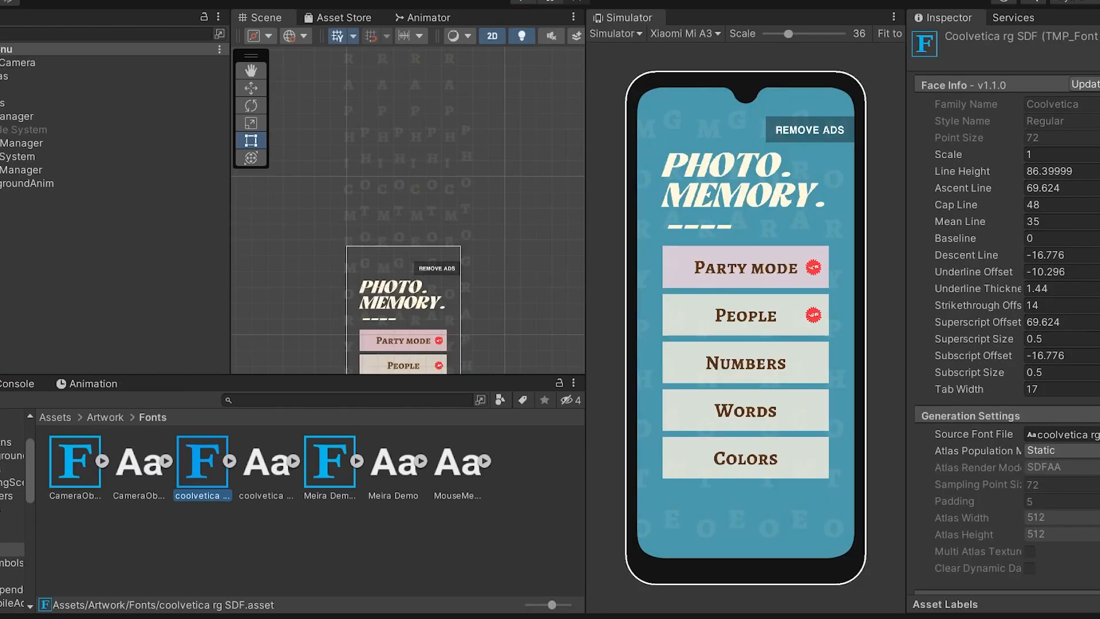
Step: Switch the preview from the phone simulator to the plain Game view and back to Simulator
click(618, 18)
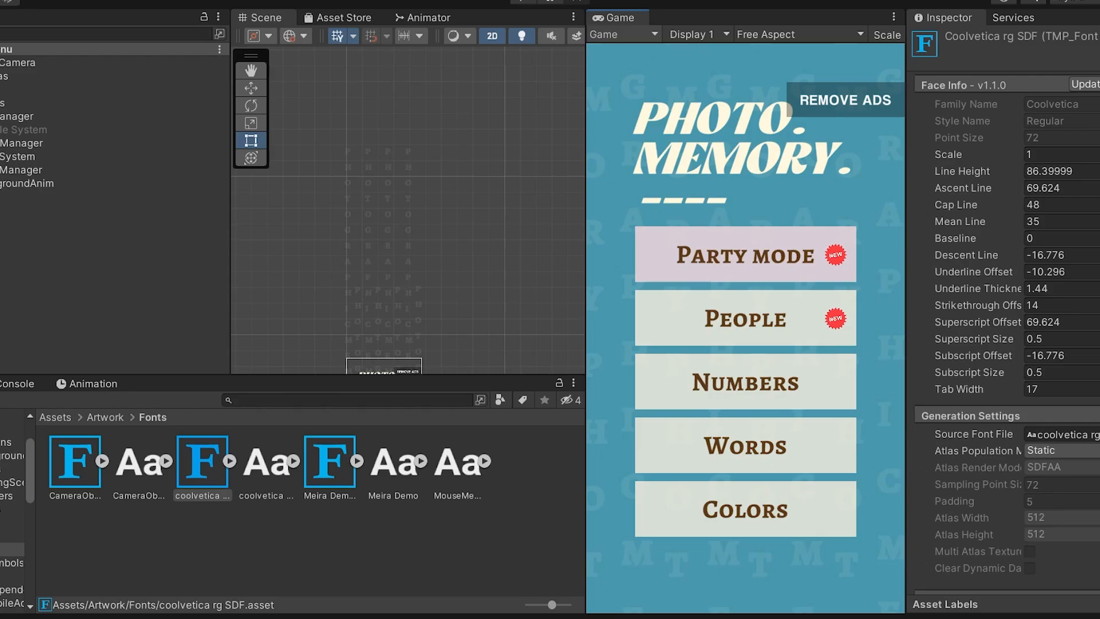
click(616, 18)
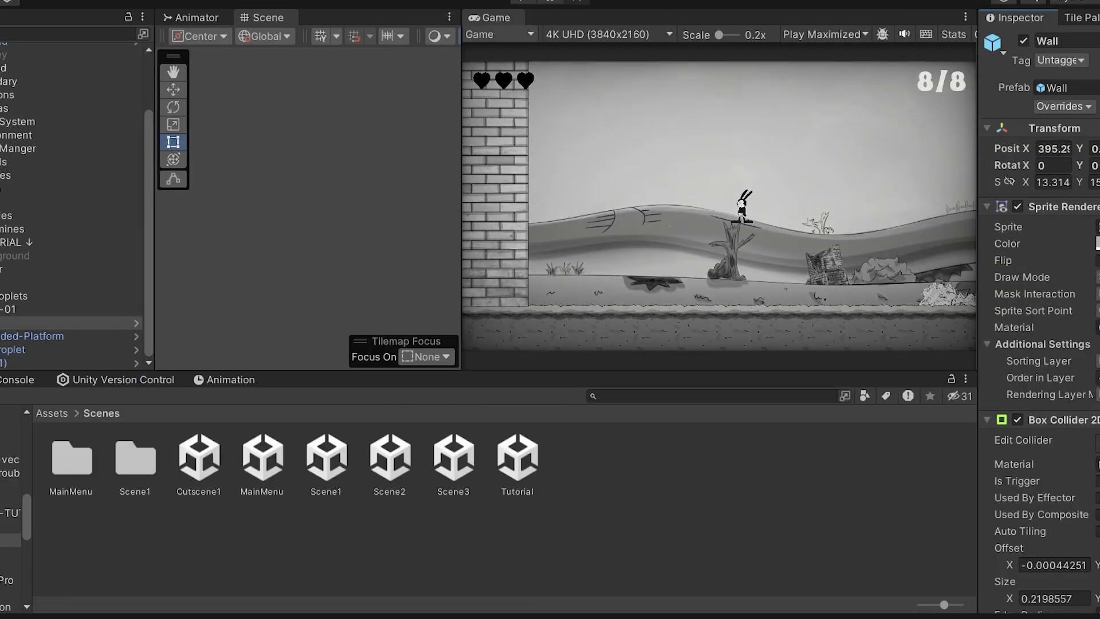
click(494, 34)
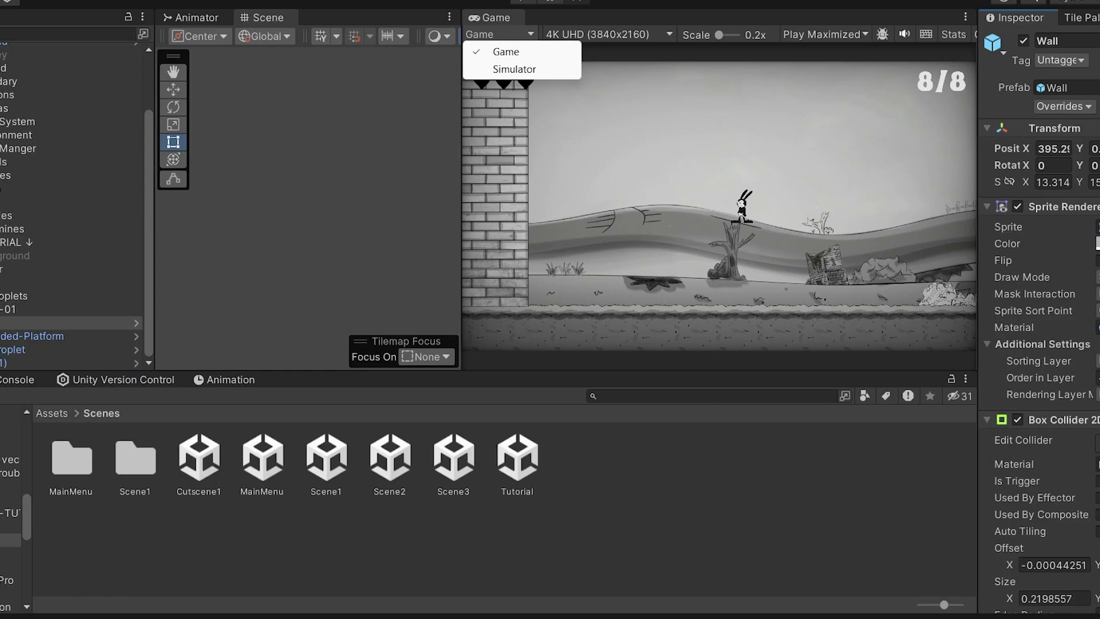
click(513, 69)
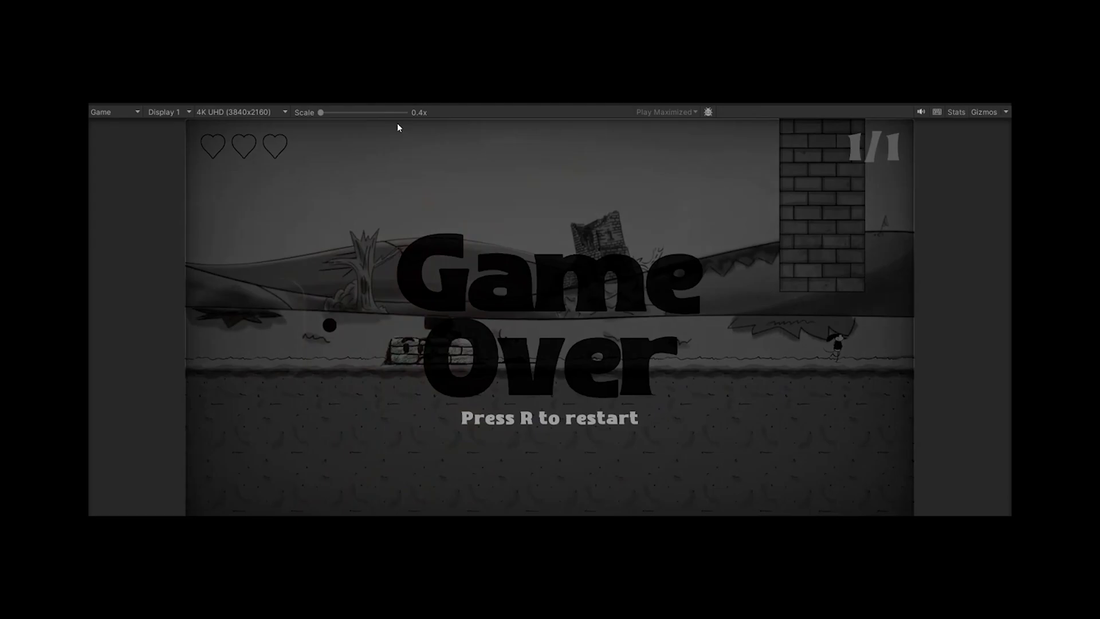
Step: Enter Play Mode on the Photo Memory game and watch the slow startup
click(523, 12)
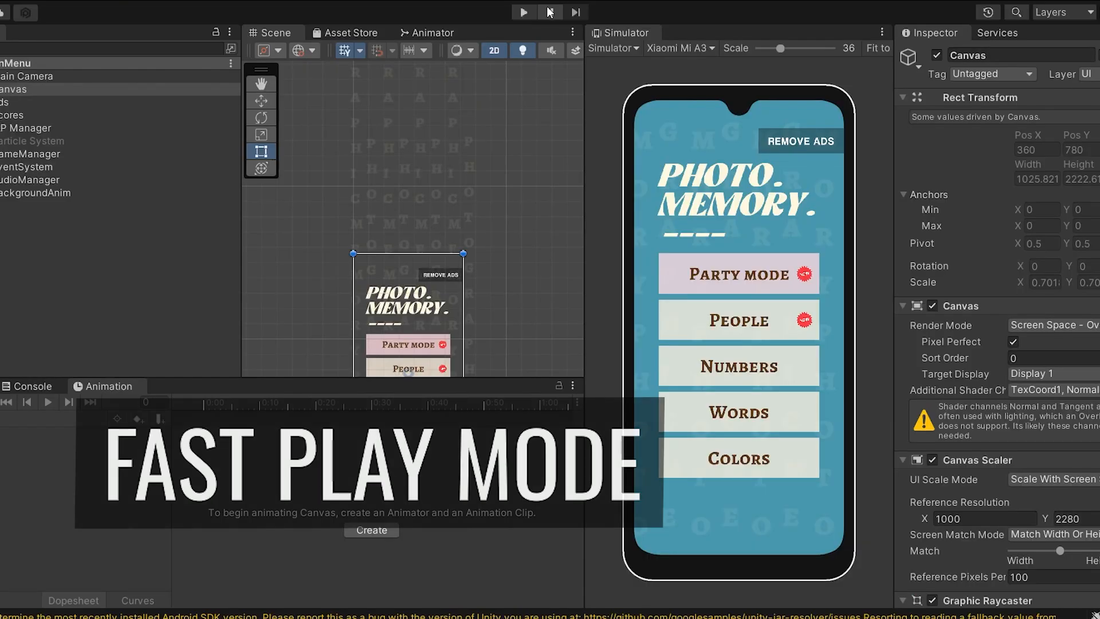
click(523, 12)
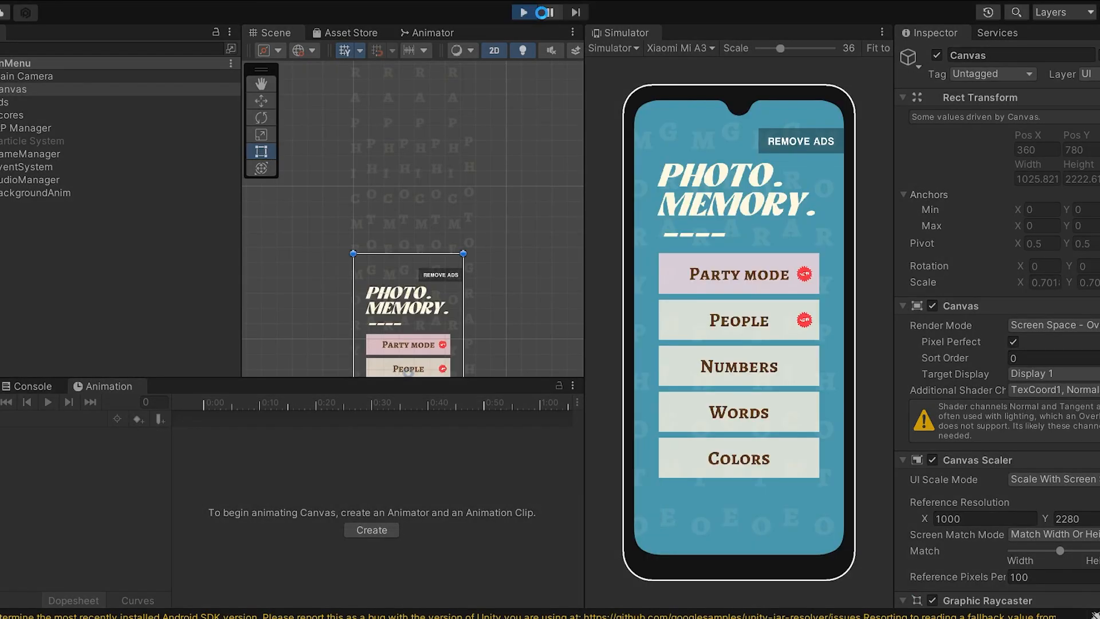
click(523, 12)
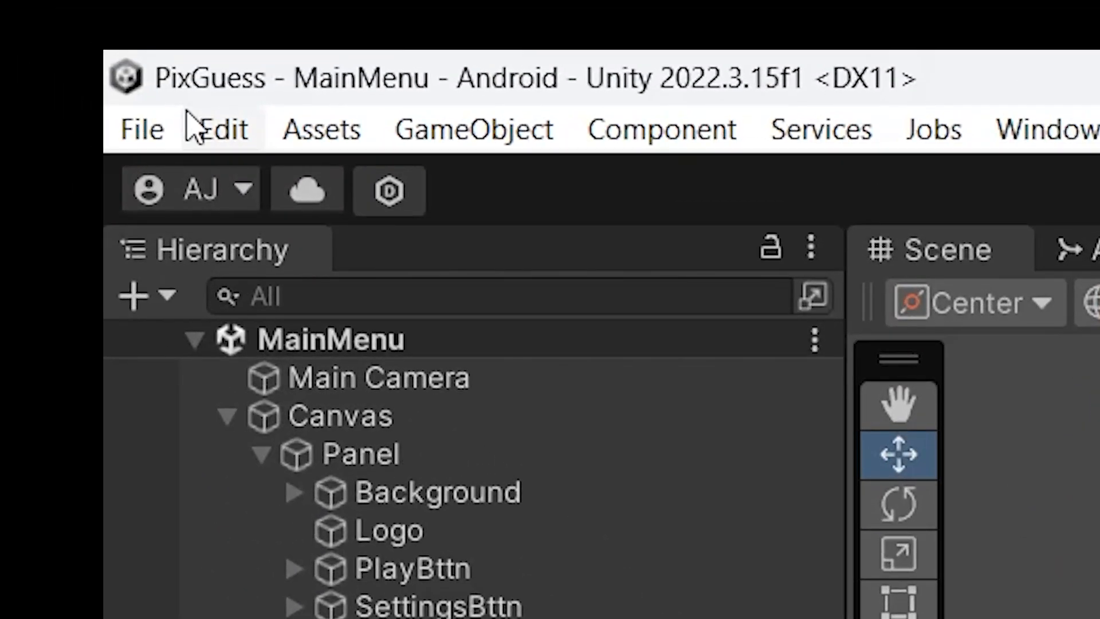
Step: Review Enter Play Mode Options in Project Settings > Editor, then play the game with near-instant entry
click(217, 130)
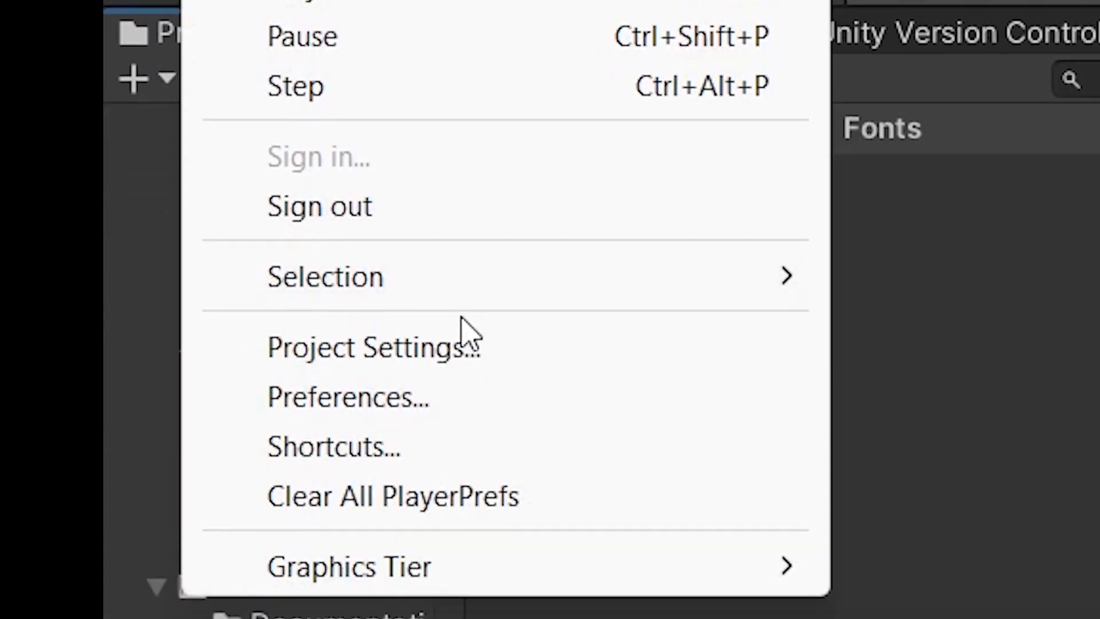
click(372, 347)
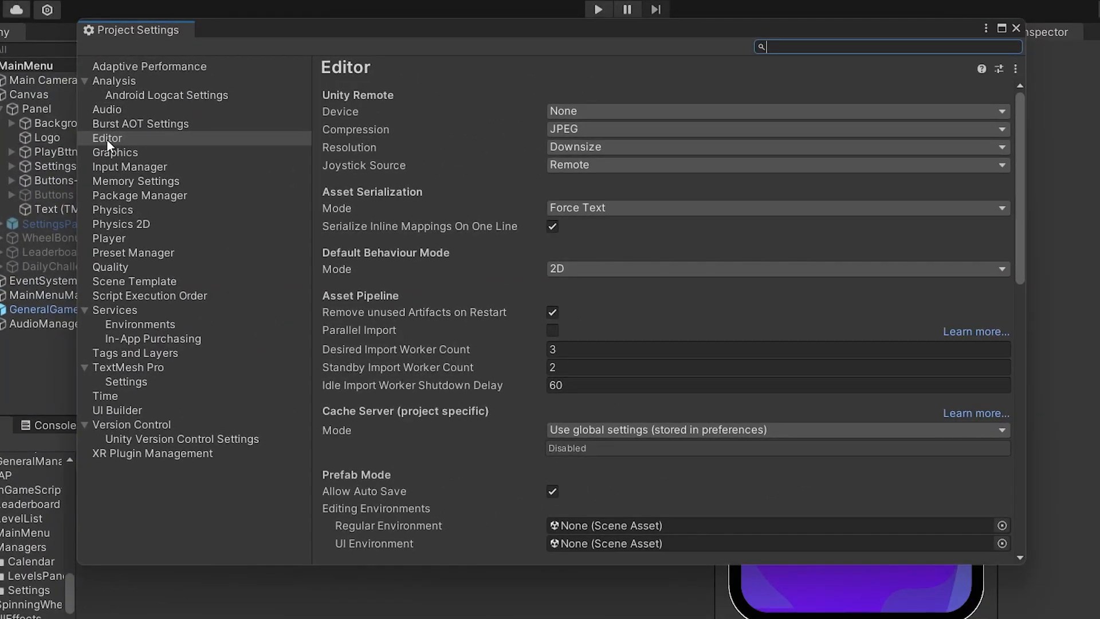
click(107, 137)
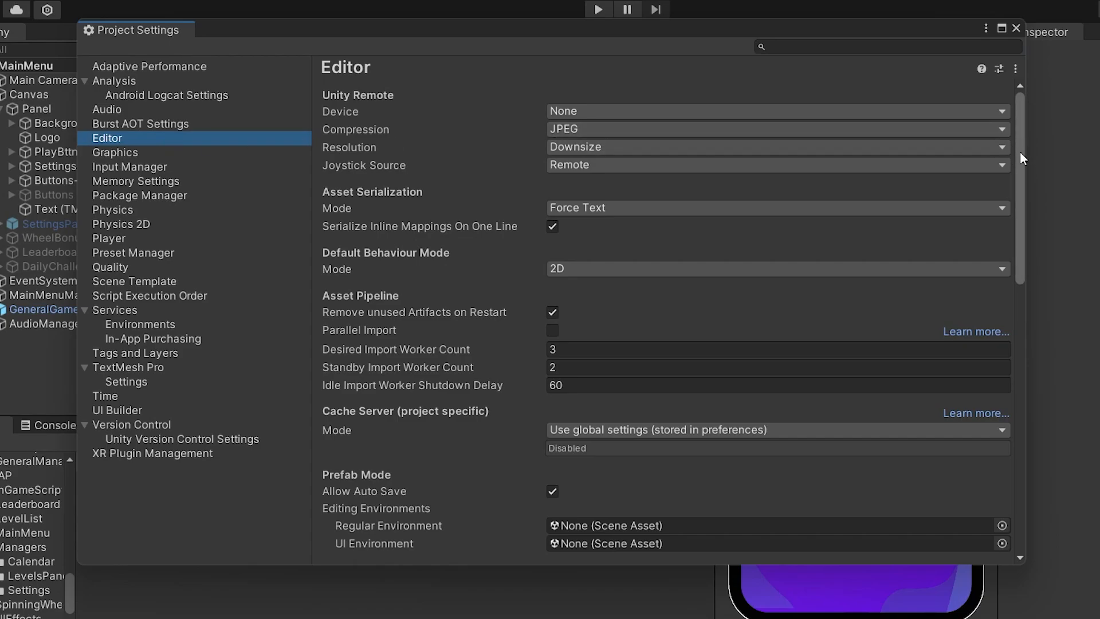
scroll(down, 3)
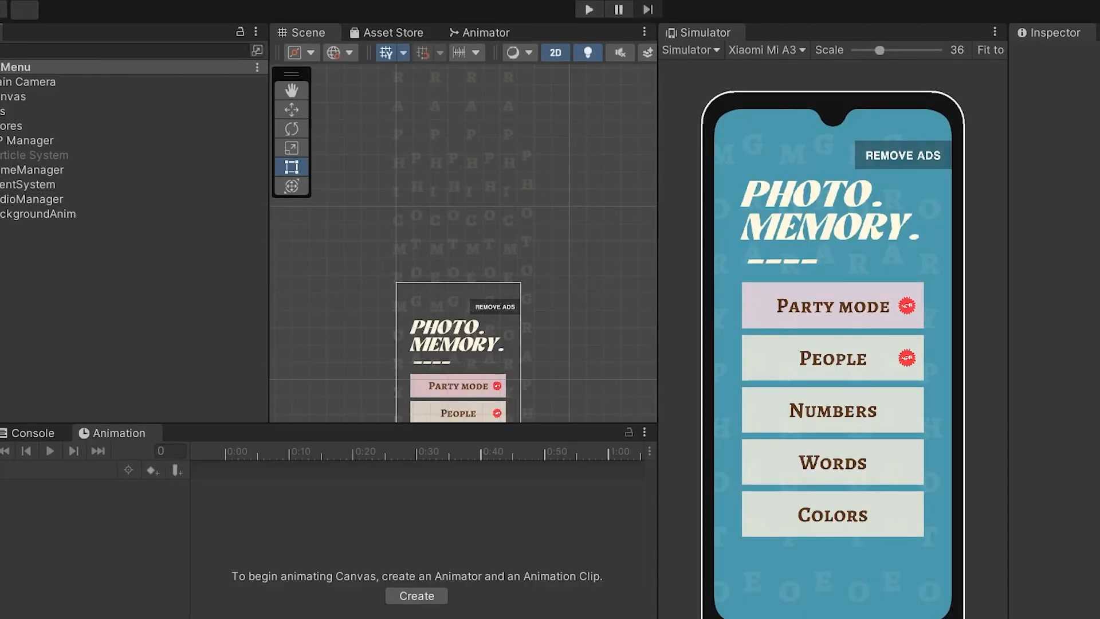
click(588, 9)
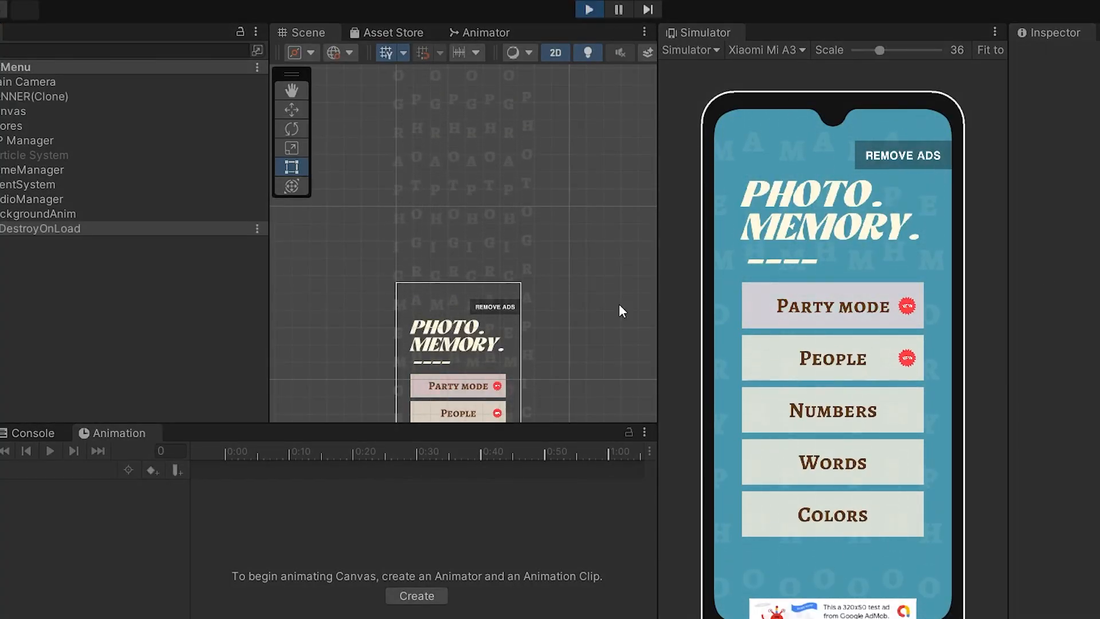
click(832, 357)
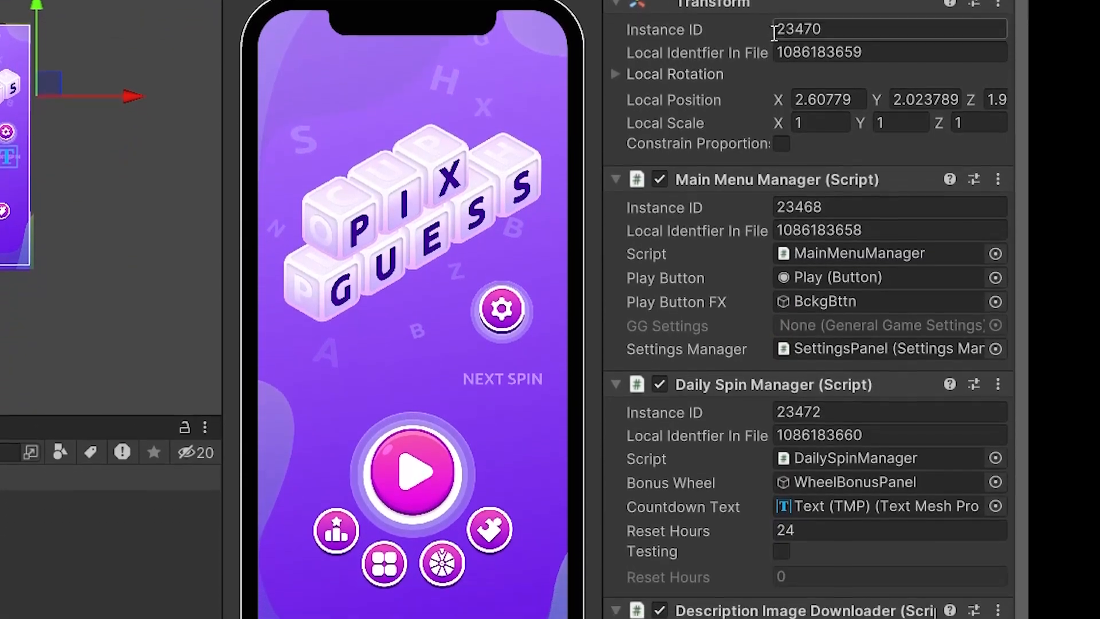
Step: Scroll the debug-mode Inspector to reveal the PixGuess menu's instance IDs and local identifiers
scroll(down, 3)
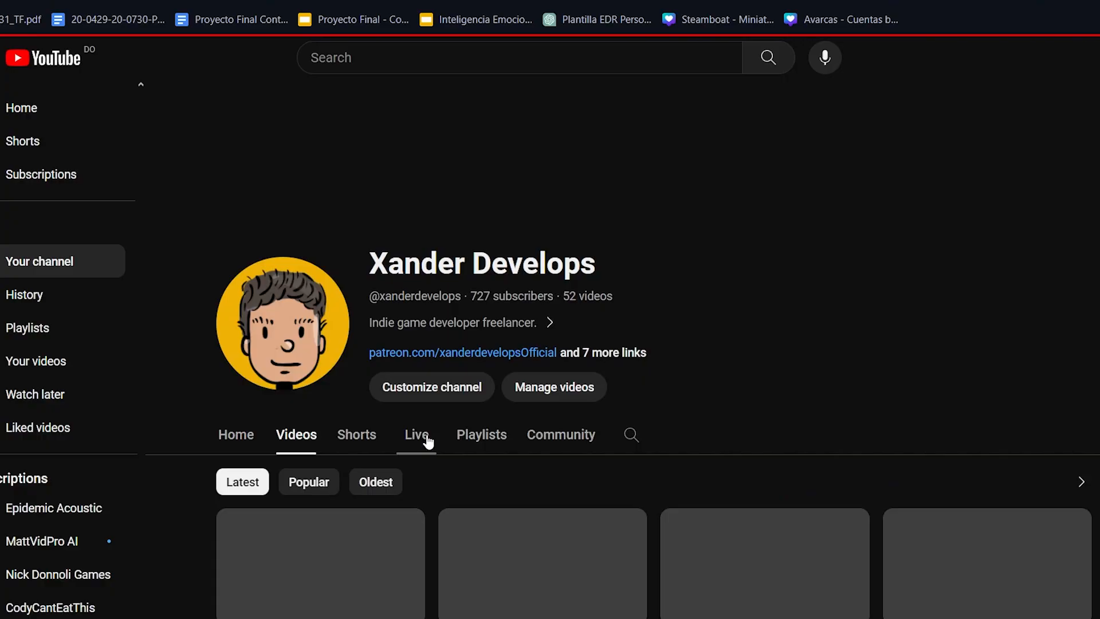
scroll(down, 3)
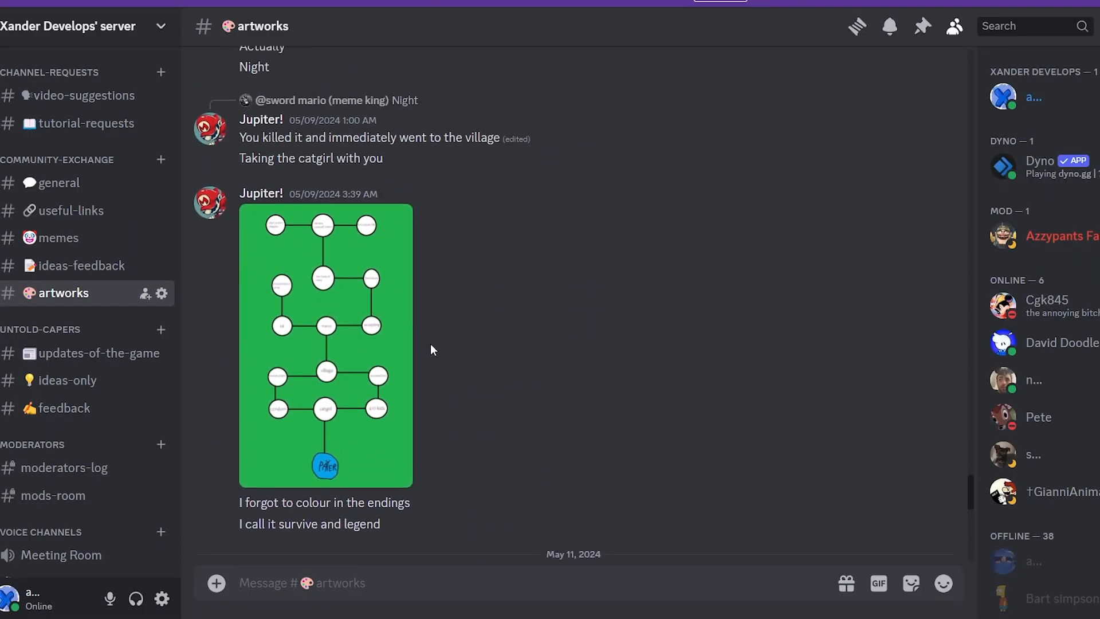
Step: Scroll up the Discord channel list and open #general
scroll(up, 3)
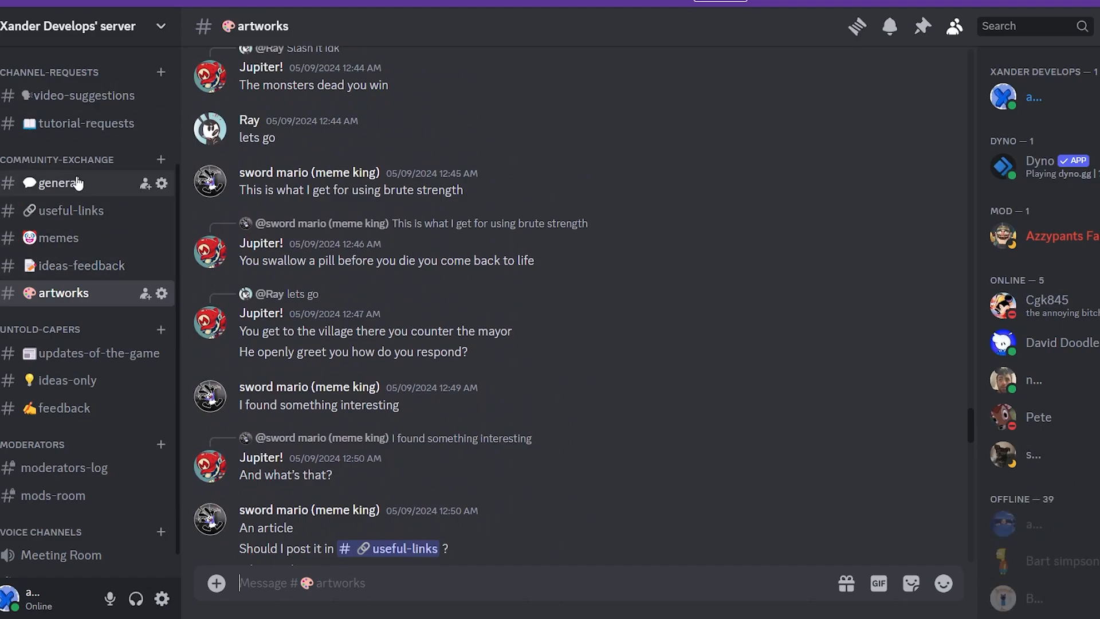
click(59, 182)
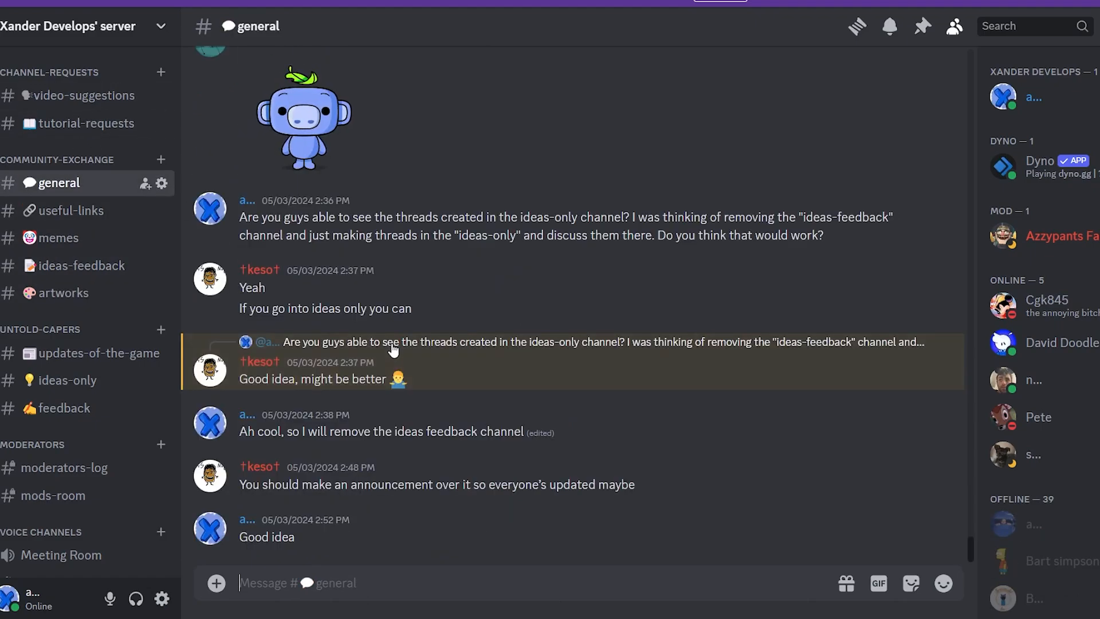